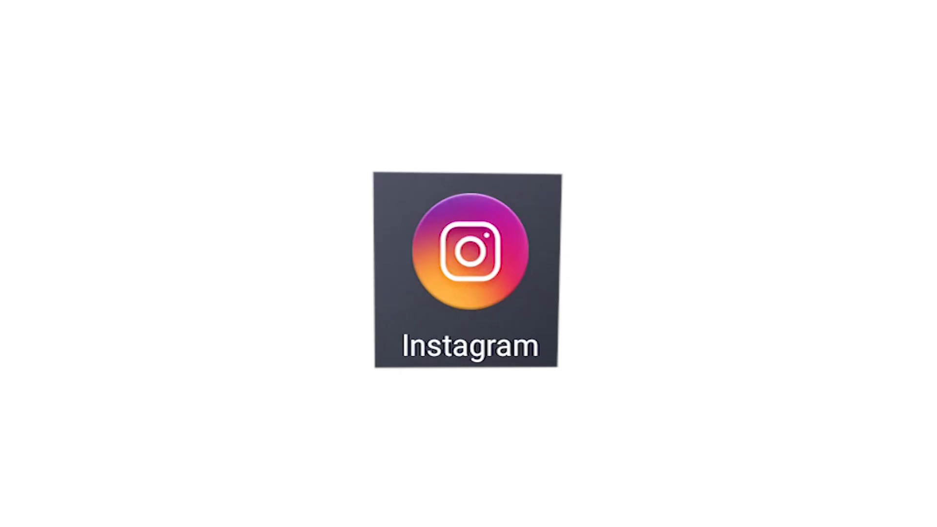
# - View the V-Ray vs Lumion time poll story showing 31% versus 69%
pyautogui.click(468, 251)
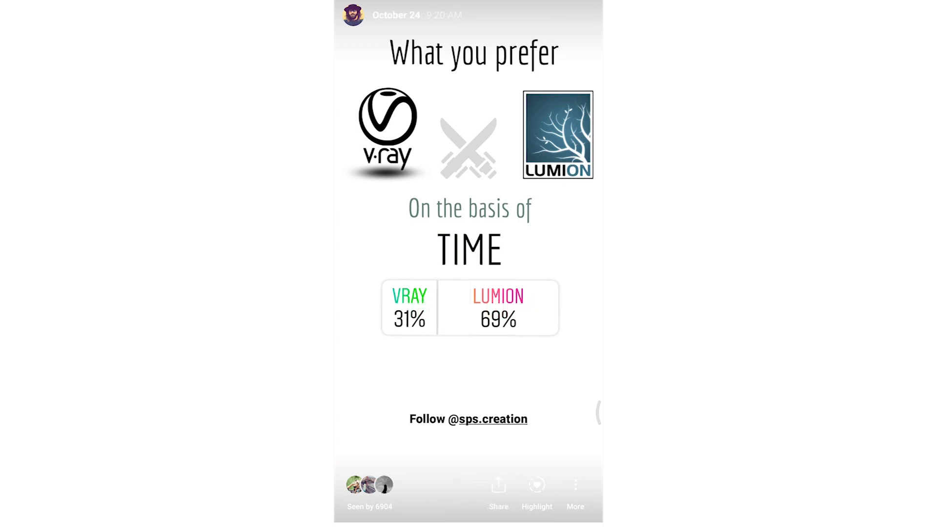
# - Advance to the next V-Ray vs Lumion poll story
pyautogui.click(369, 507)
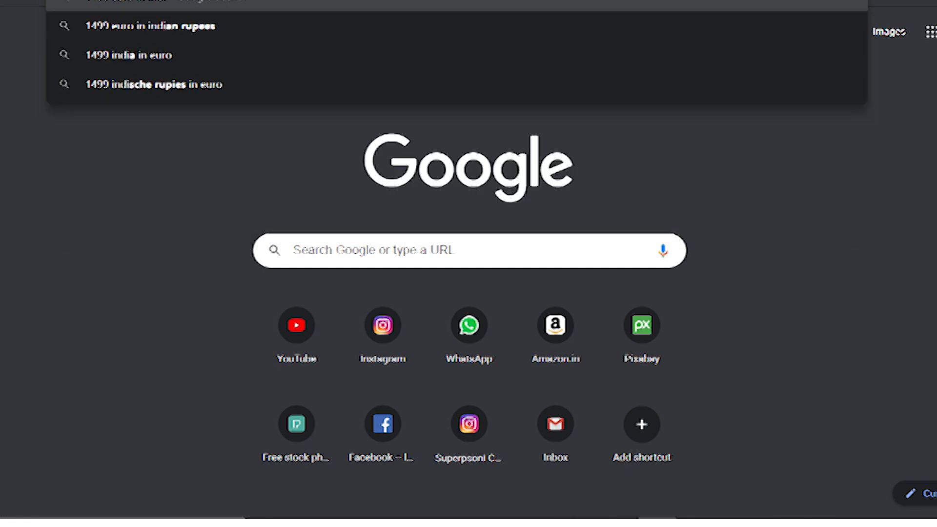
# - Search '1499 euro in indian rupees', getting 1,31,291.05 rupees, and review the results
pyautogui.click(150, 26)
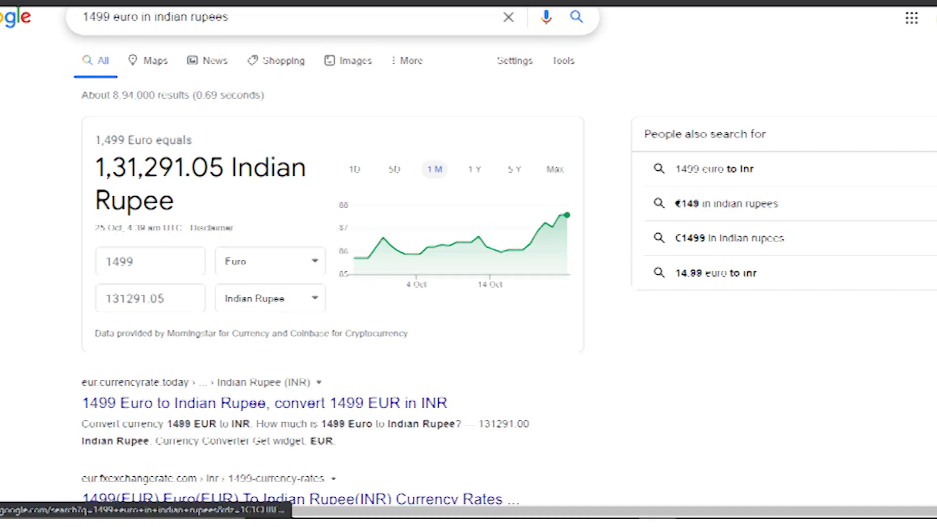
pyautogui.scroll(-3)
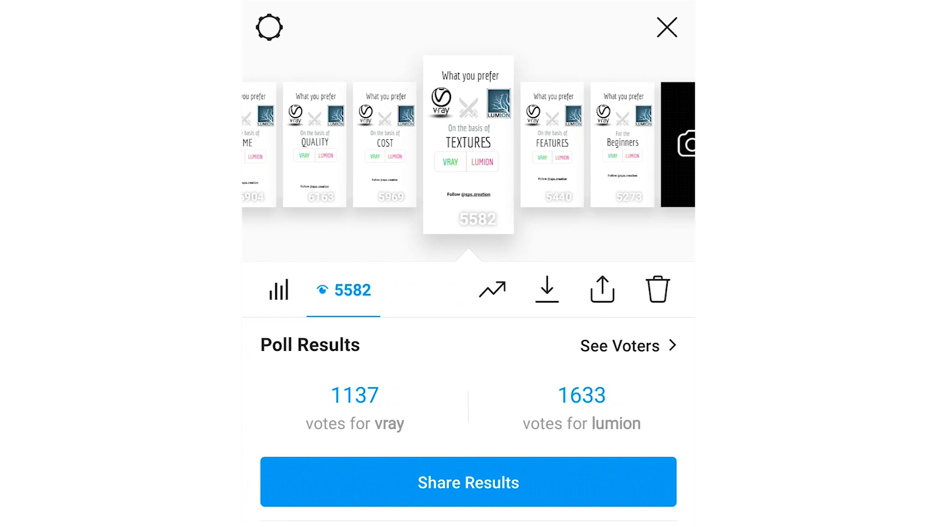
# - Scroll to the Textures poll results: 1137 votes V-Ray vs 1633 Lumion, 5582 views
pyautogui.scroll(-3)
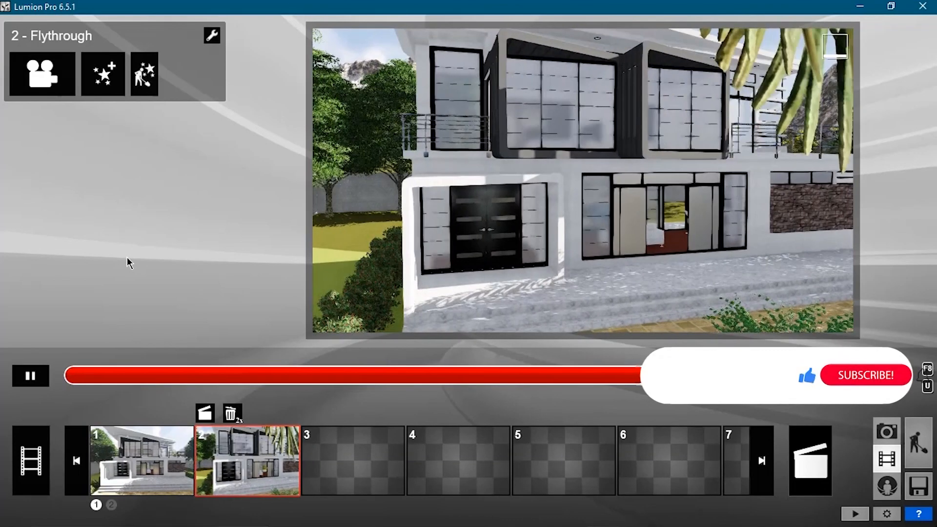
# - Select the second flythrough clip of the white two-storey house and play it
pyautogui.click(103, 74)
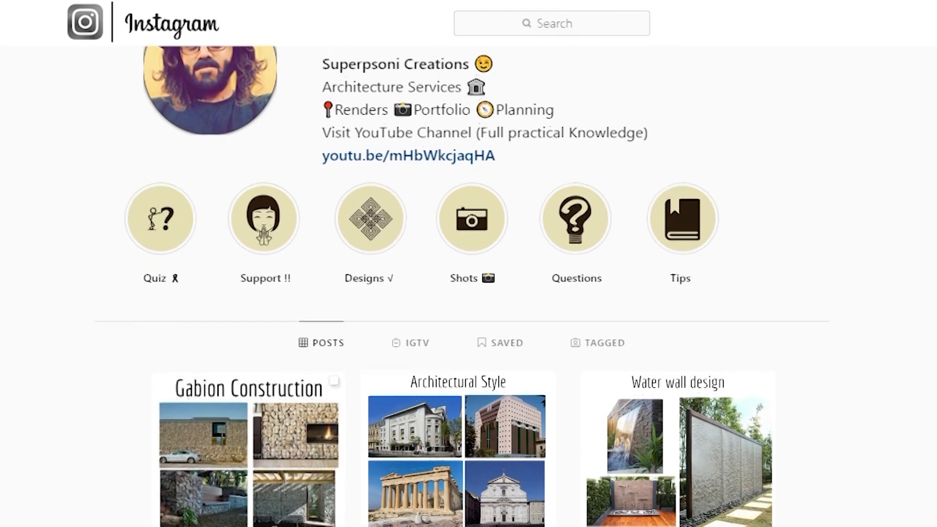
# - Scroll the profile grid and view the Aluminium Profile Light post with its caption
pyautogui.scroll(-3)
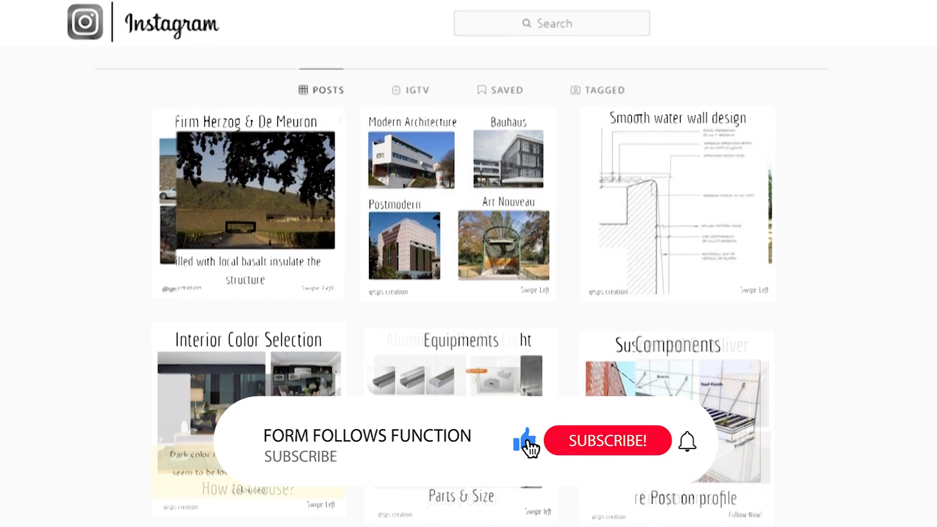
pyautogui.click(607, 441)
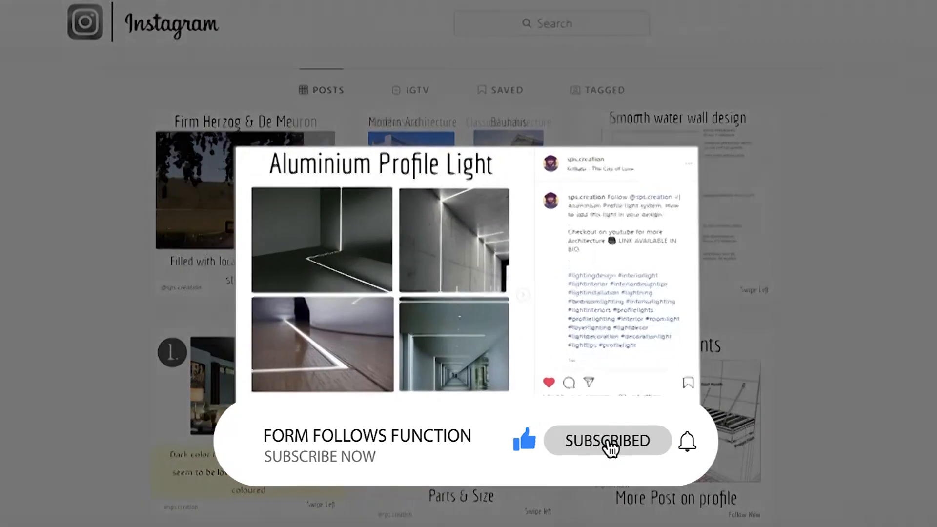